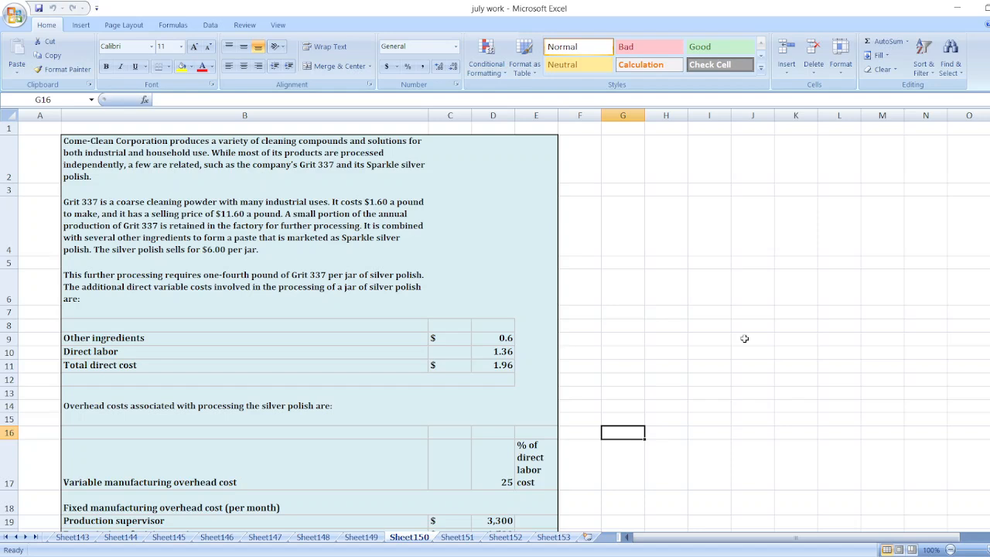
{"action": "mouse_move", "coordinate": [451, 208]}
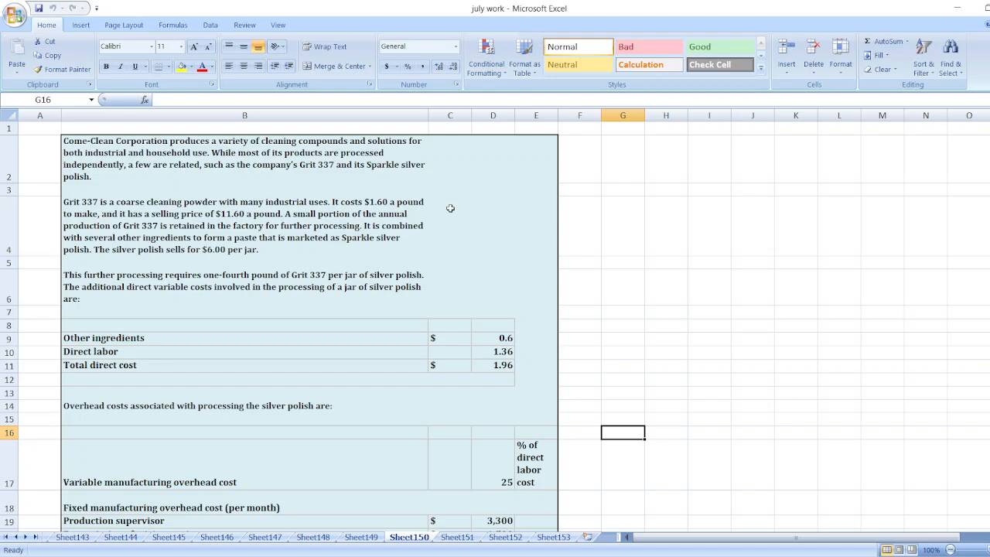
{"action": "mouse_move", "coordinate": [342, 202]}
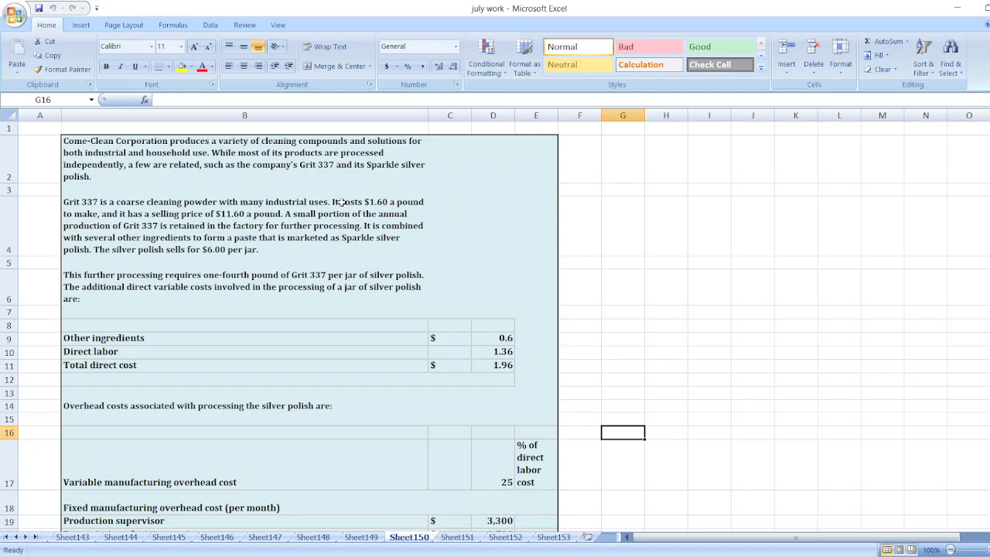
{"action": "mouse_move", "coordinate": [129, 233]}
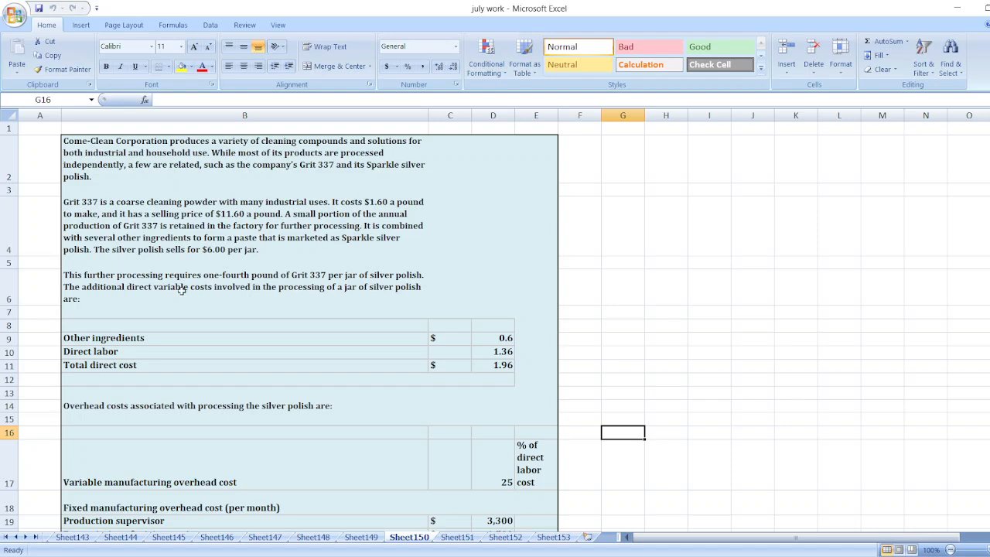
{"action": "mouse_move", "coordinate": [724, 265]}
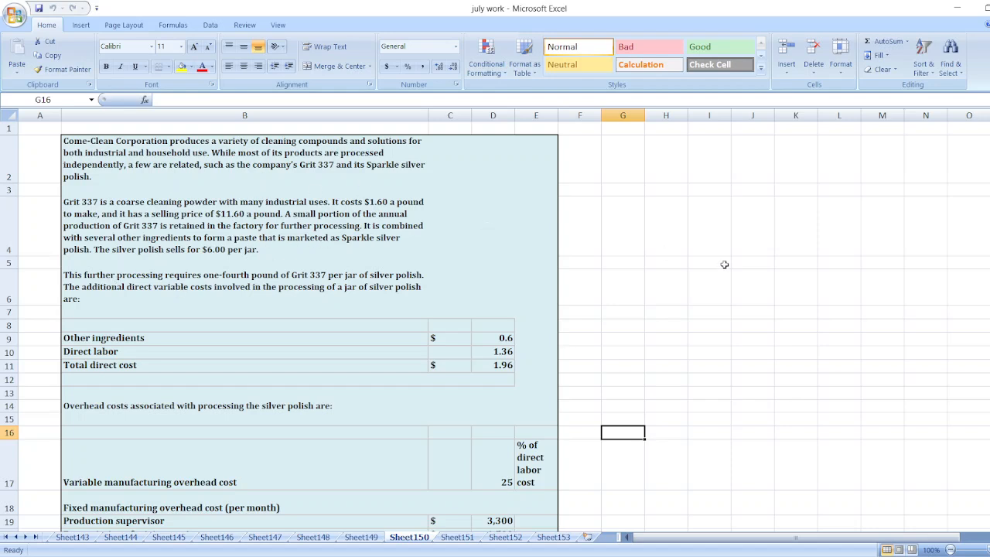
{"action": "scroll", "scroll_direction": "down", "scroll_amount": 3}
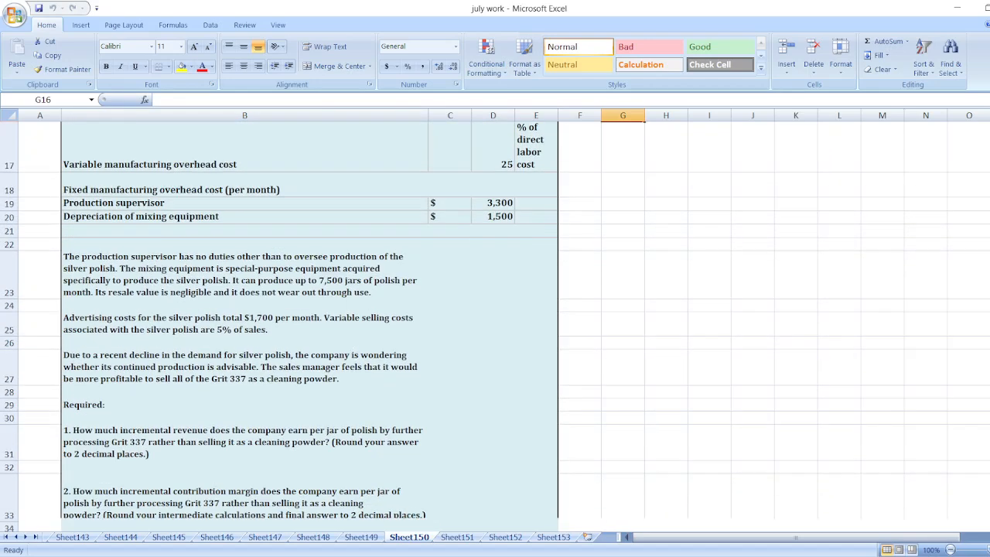
{"action": "scroll", "scroll_direction": "down", "scroll_amount": 3}
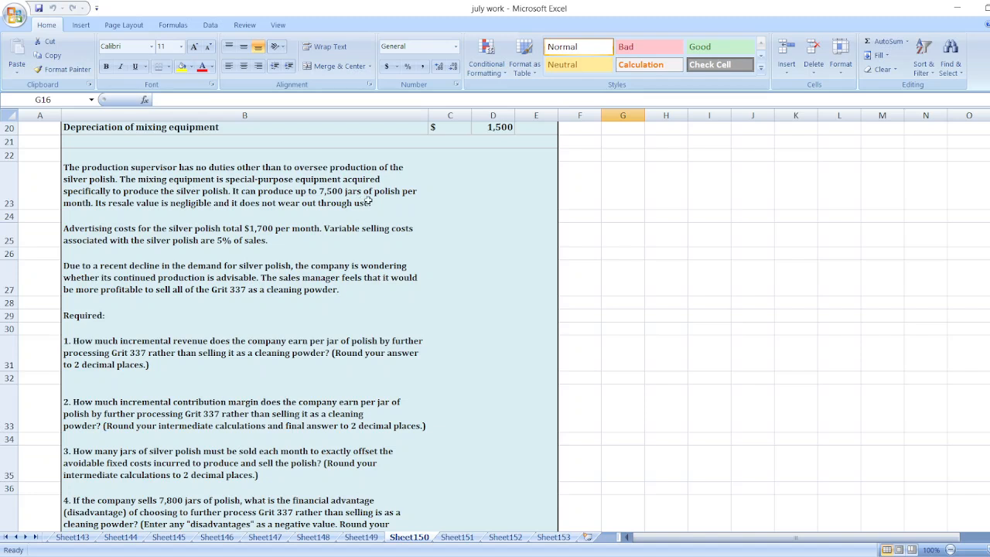
{"action": "mouse_move", "coordinate": [167, 213]}
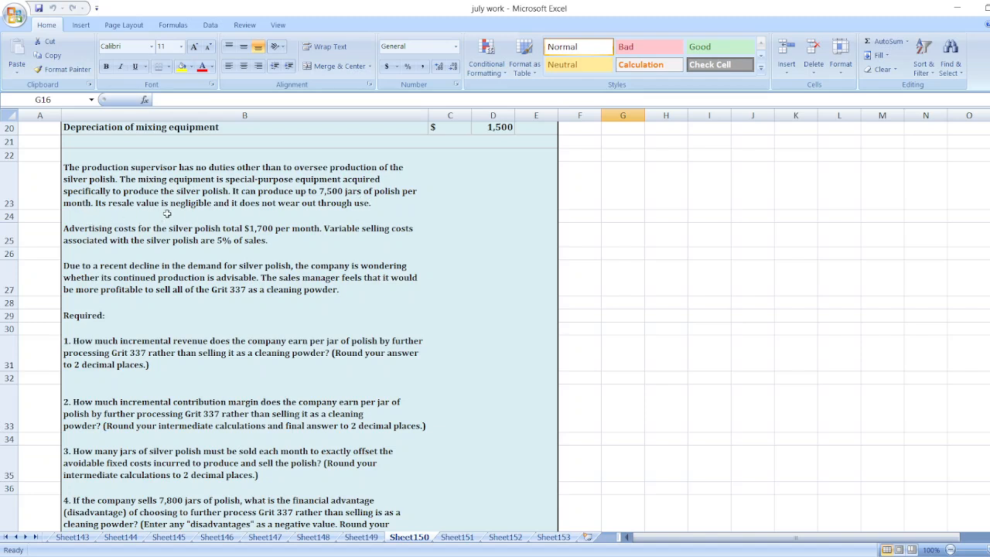
{"action": "mouse_move", "coordinate": [207, 214]}
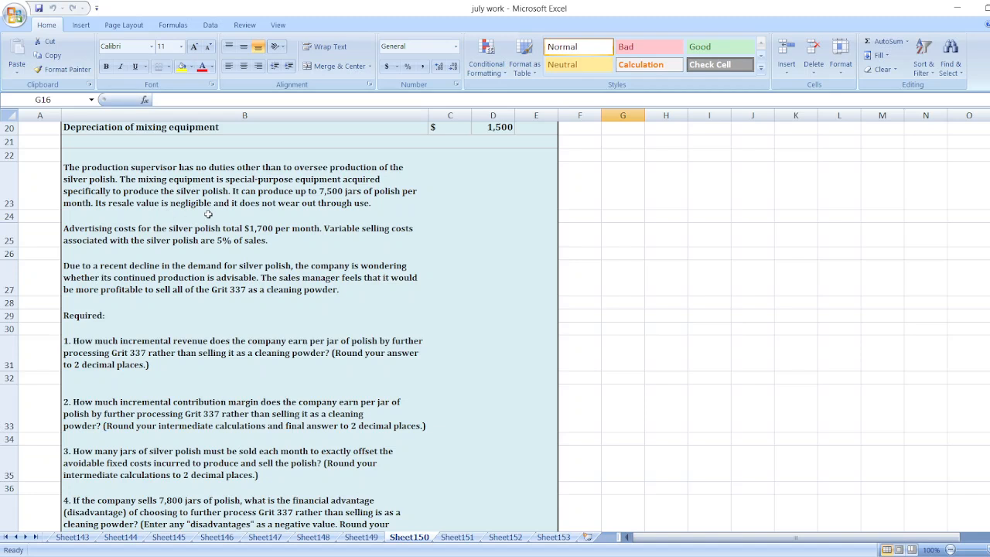
{"action": "mouse_move", "coordinate": [252, 331]}
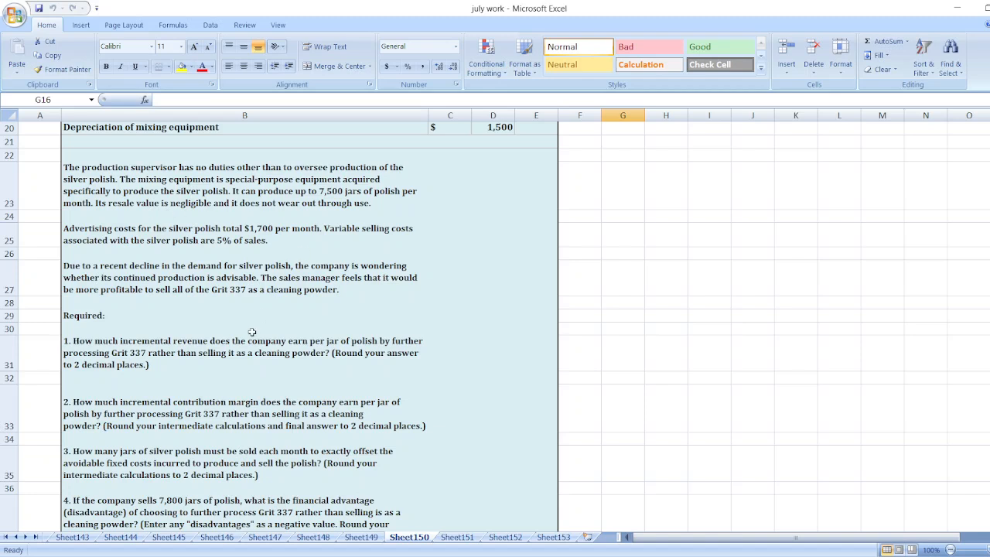
{"action": "mouse_move", "coordinate": [433, 386]}
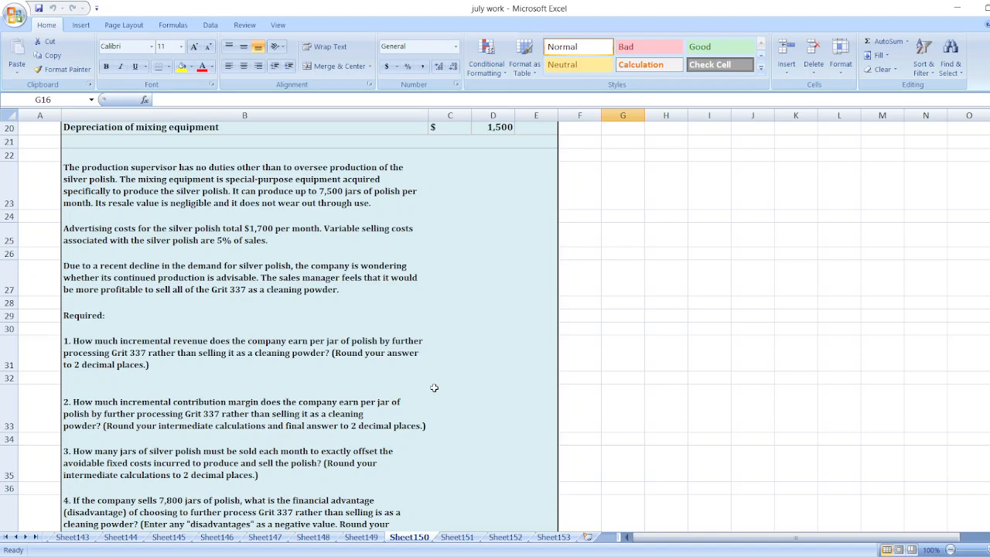
{"action": "mouse_move", "coordinate": [205, 439]}
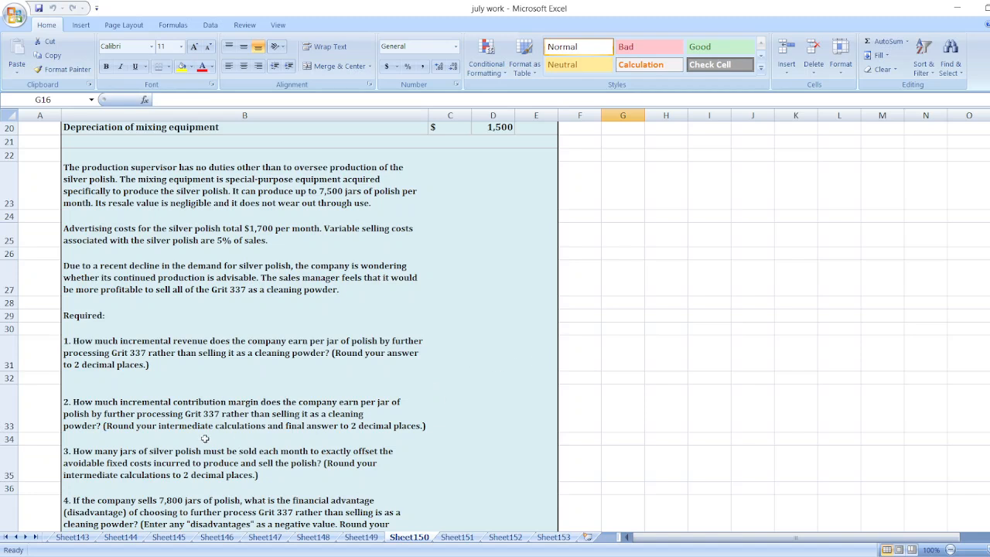
{"action": "mouse_move", "coordinate": [258, 436]}
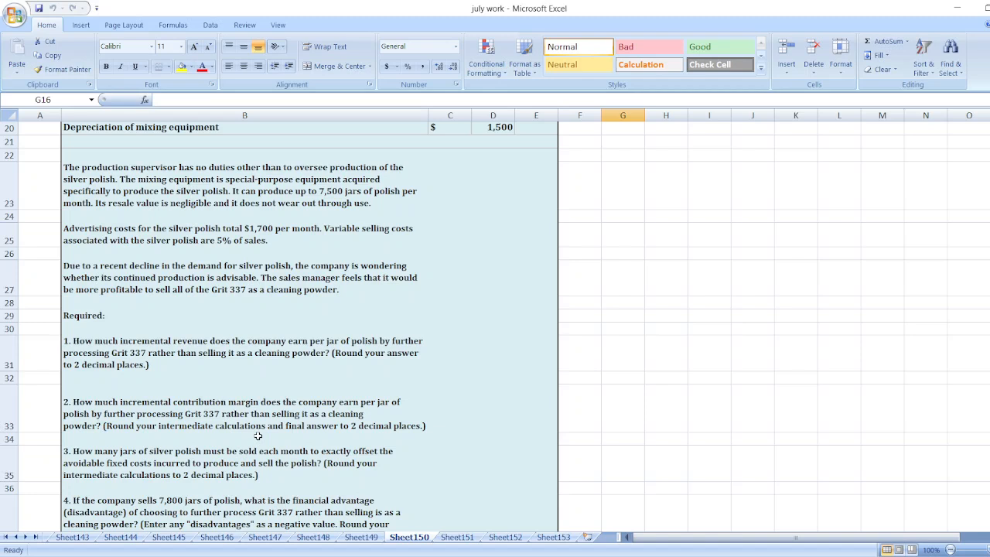
{"action": "mouse_move", "coordinate": [213, 427]}
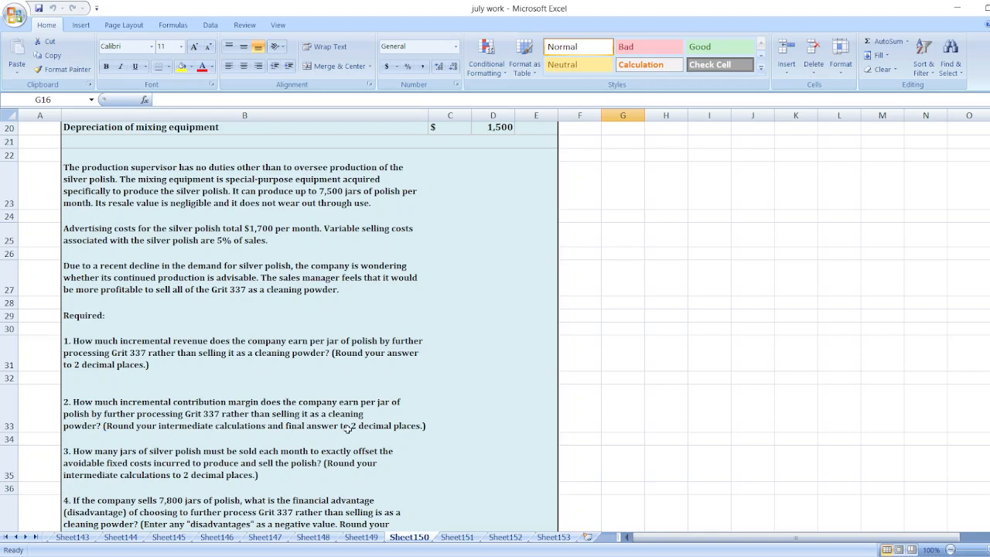
{"action": "mouse_move", "coordinate": [152, 444]}
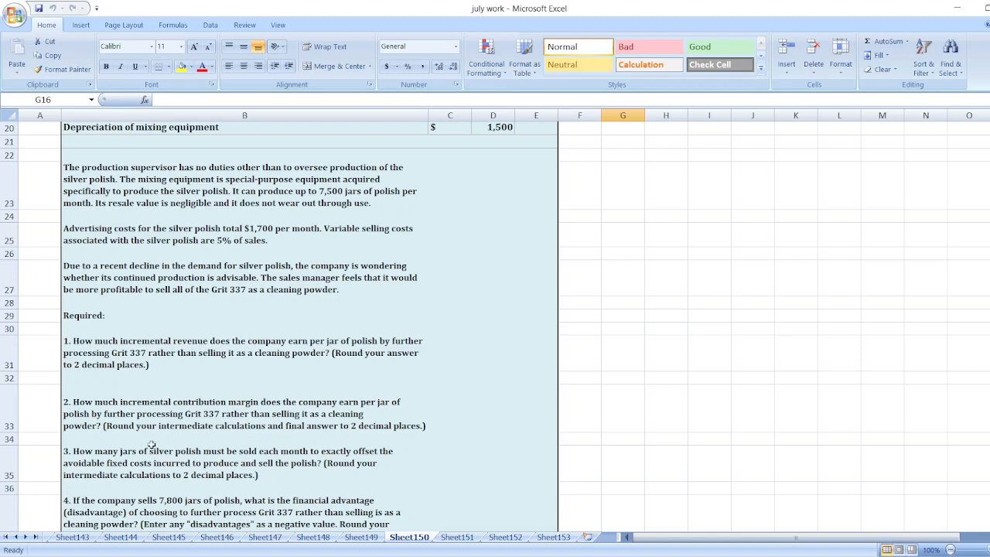
{"action": "scroll", "scroll_direction": "down", "scroll_amount": 3}
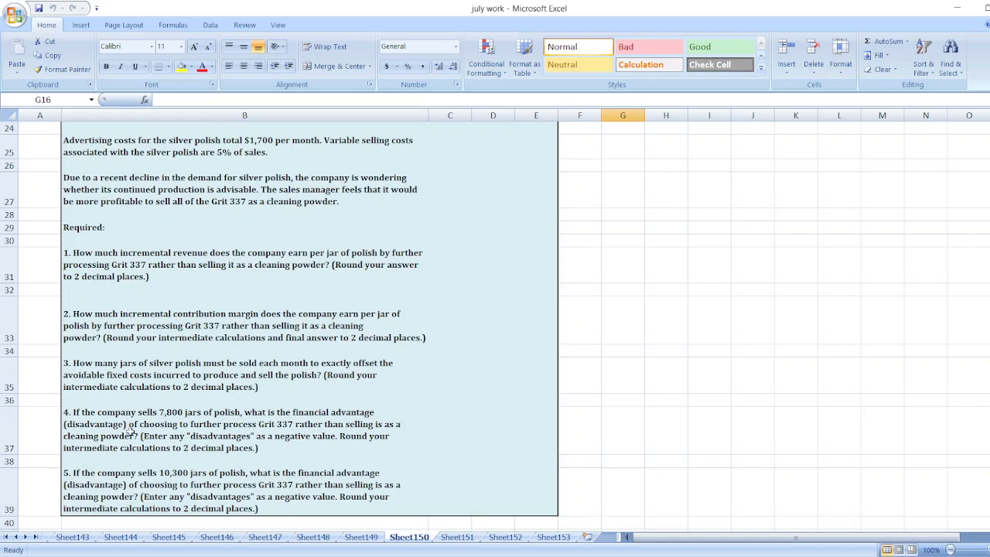
{"action": "mouse_move", "coordinate": [262, 387]}
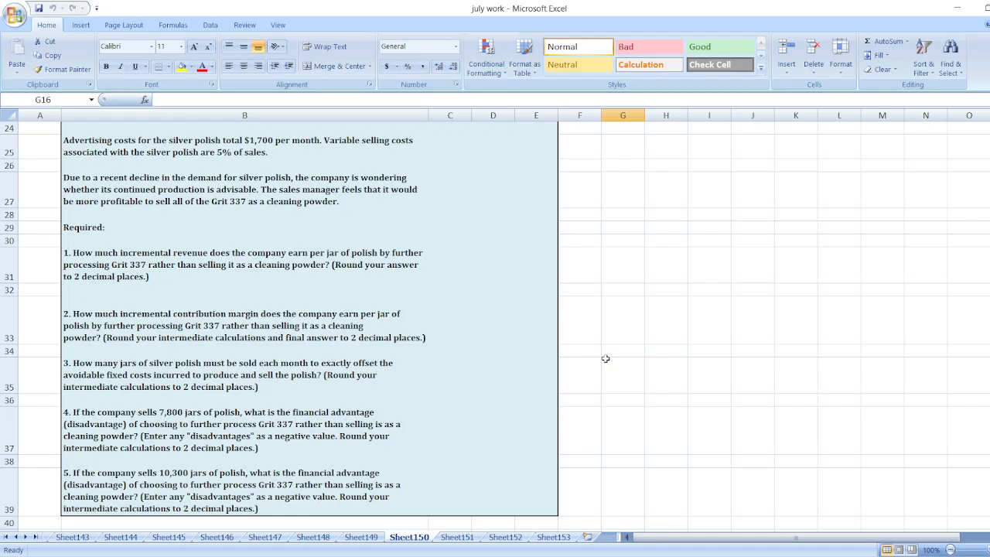
{"action": "mouse_move", "coordinate": [446, 443]}
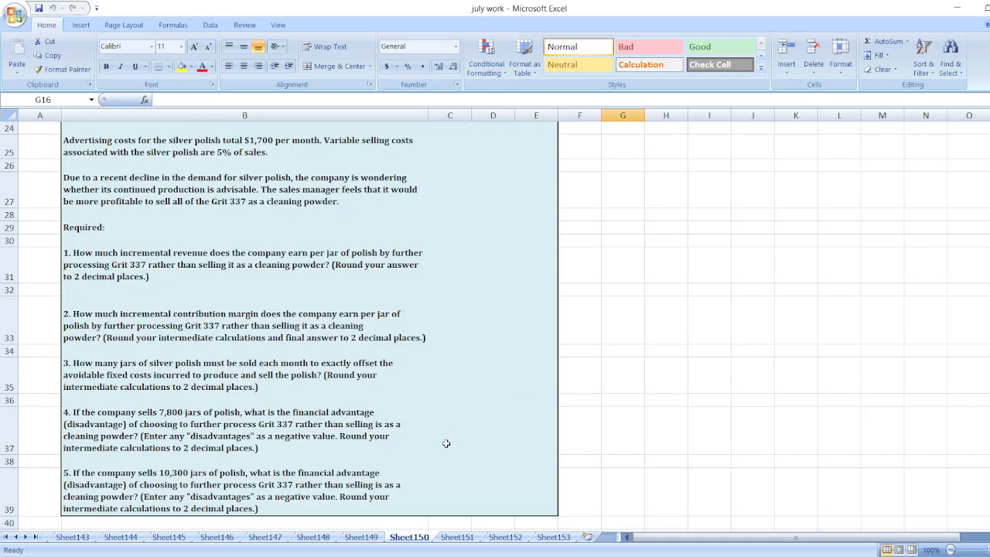